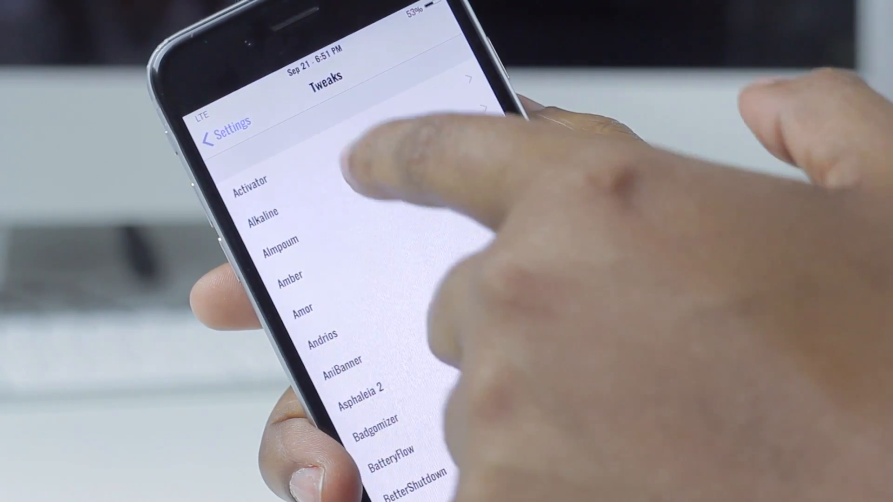
Step: Open Activator and view ForceTouch under Anywhere, assigned to Compose Text
{"action": "left_click", "coordinate": [252, 184]}
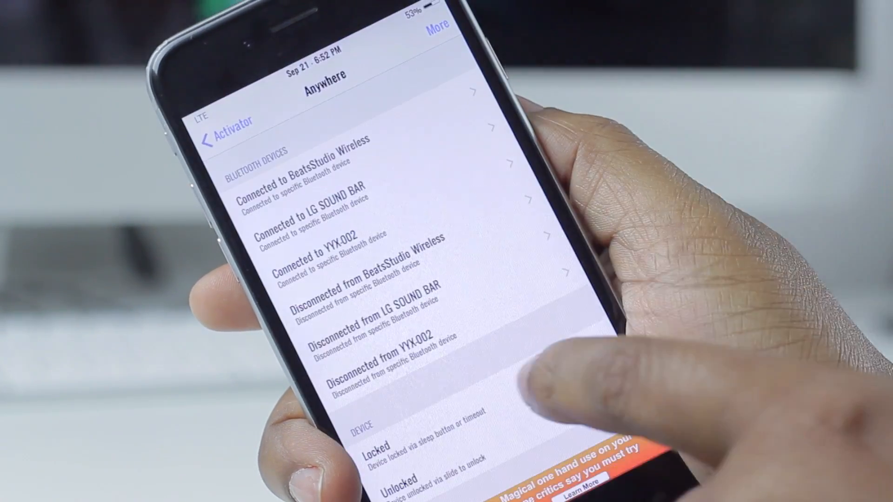
{"action": "scroll", "scroll_direction": "up", "scroll_amount": 3}
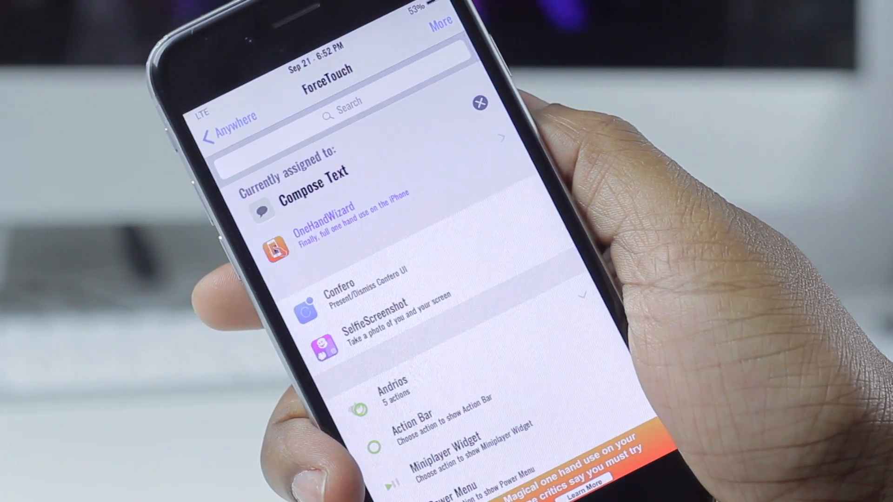
Step: Browse ForceTouch actions like Asphaleia and Audio, then return to the Anywhere events list
{"action": "scroll", "scroll_direction": "down", "scroll_amount": 3}
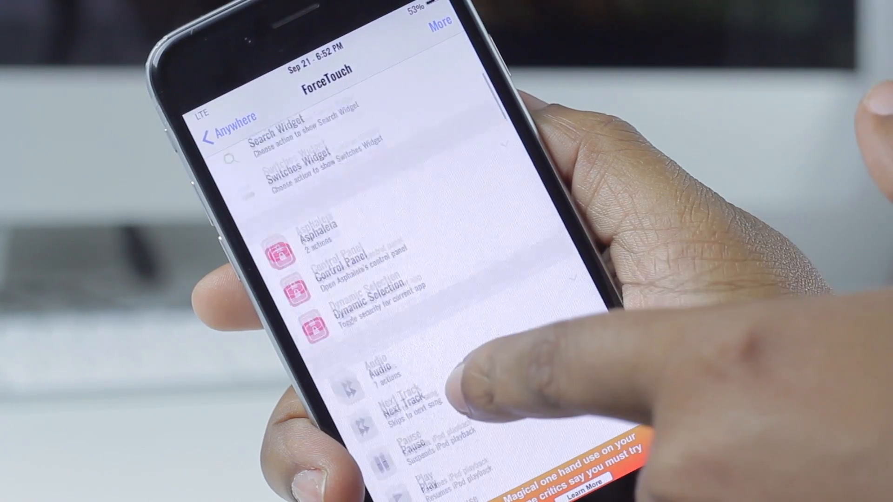
{"action": "scroll", "scroll_direction": "up", "scroll_amount": 3}
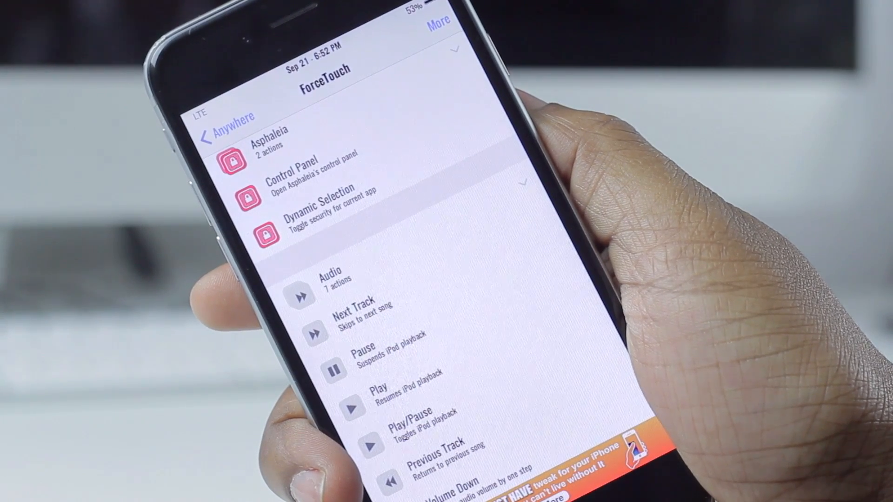
{"action": "left_click", "coordinate": [224, 120]}
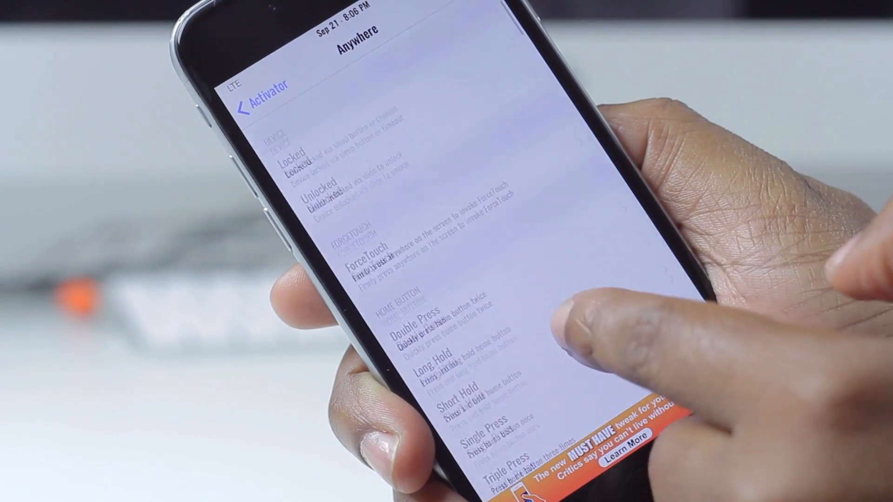
Step: Under At Home Screen, open ForceTouch and clear its Compose Text assignment
{"action": "left_click", "coordinate": [370, 256]}
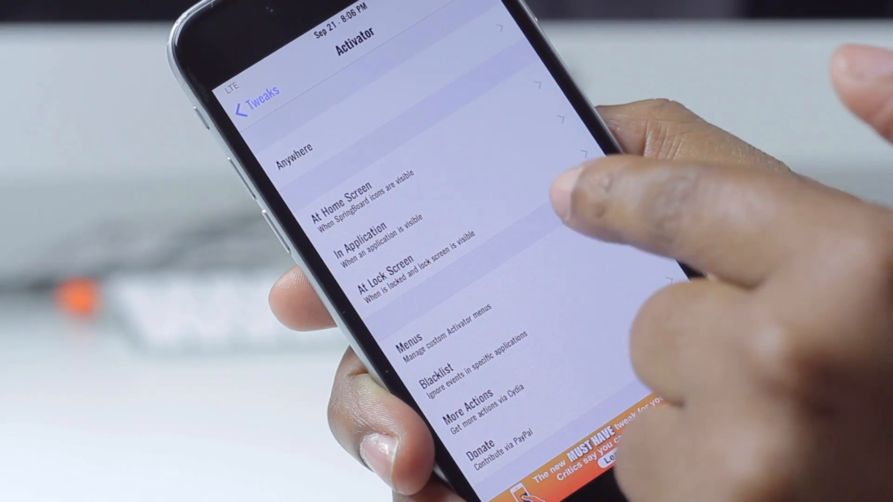
{"action": "left_click", "coordinate": [341, 200]}
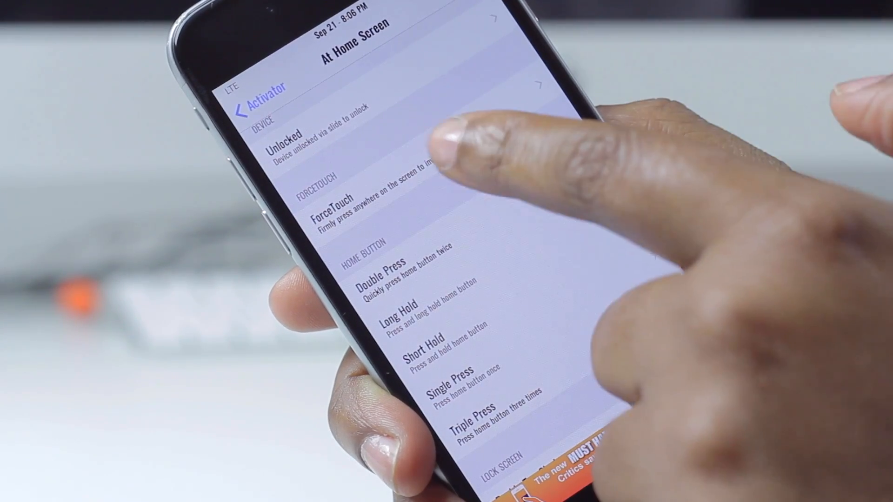
{"action": "left_click", "coordinate": [333, 217]}
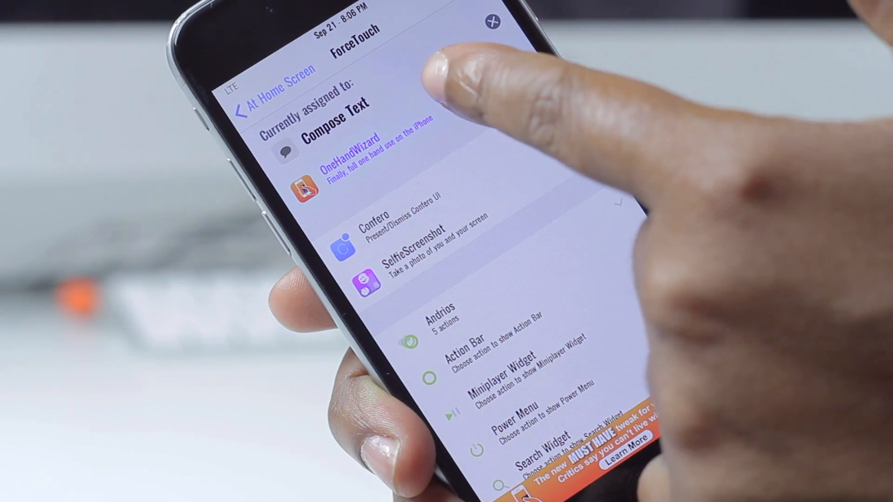
{"action": "left_click", "coordinate": [262, 103]}
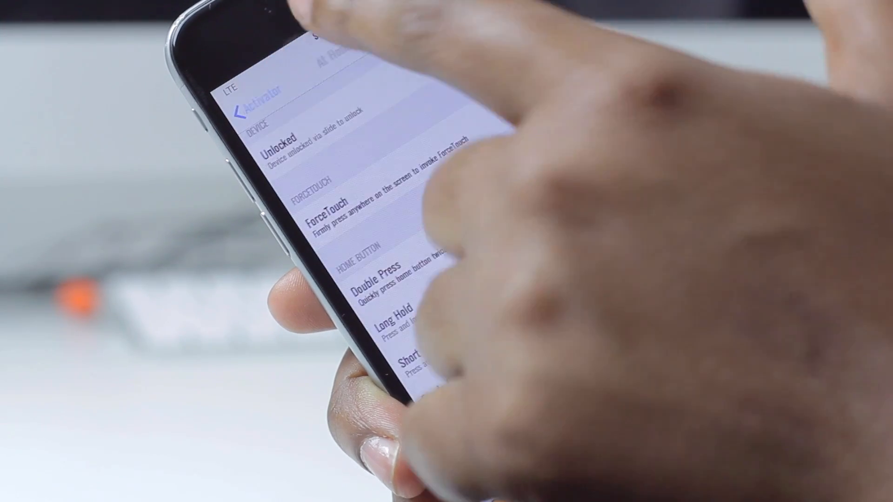
Step: Reopen ForceTouch under At Home Screen to confirm it shows unassigned
{"action": "scroll", "scroll_direction": "up", "scroll_amount": 3}
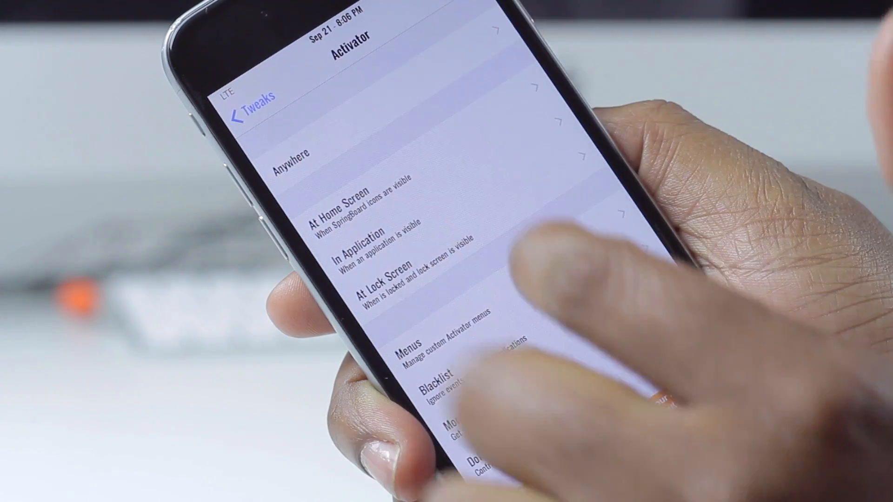
{"action": "left_click", "coordinate": [342, 212]}
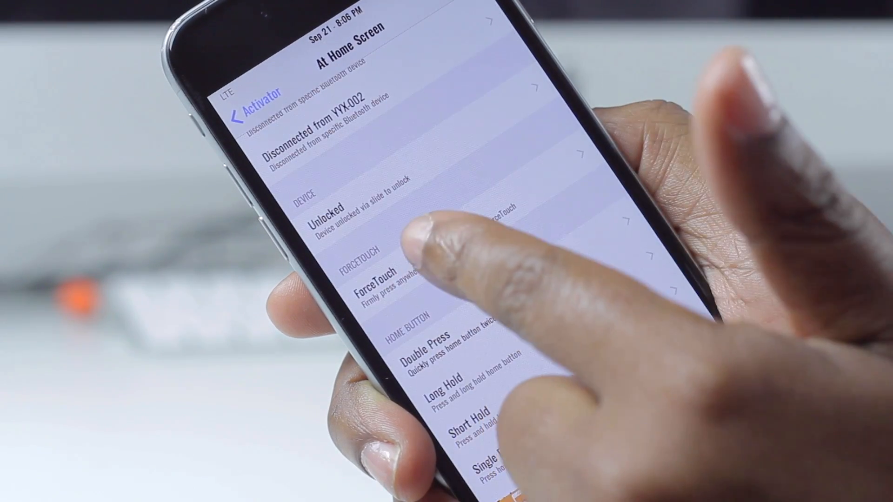
{"action": "left_click", "coordinate": [370, 285]}
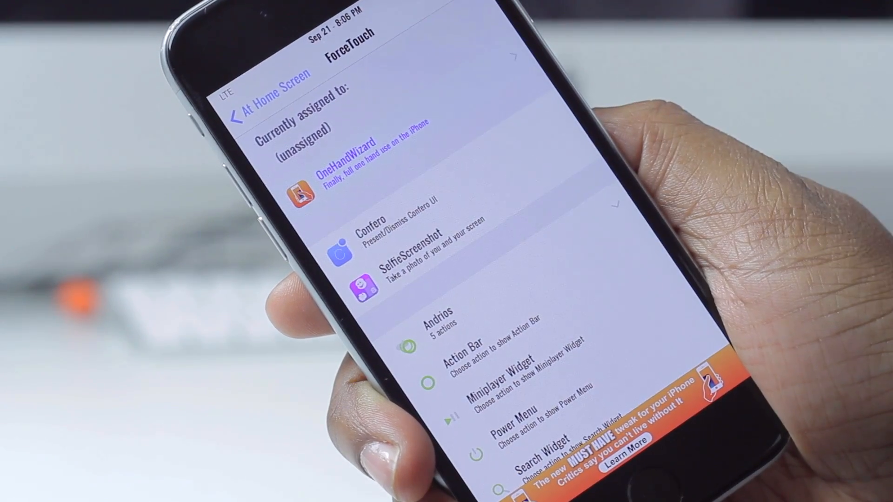